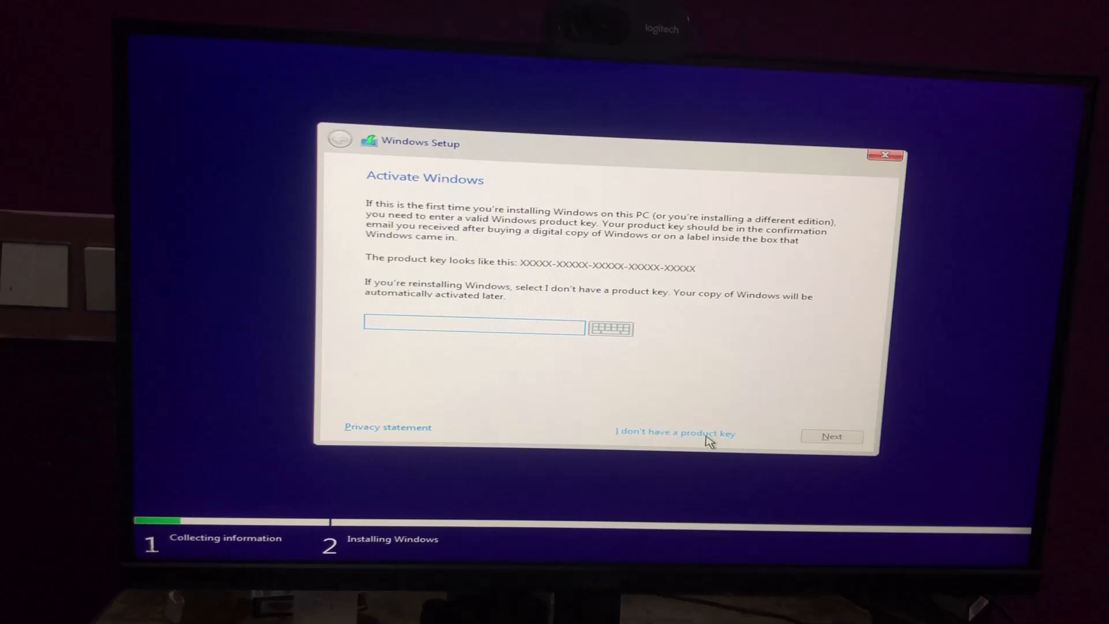
Step: Skip the product key, select the Windows 10 edition, and choose 'Custom: Install Windows only (advanced)'
{"action": "left_click", "coordinate": [675, 433]}
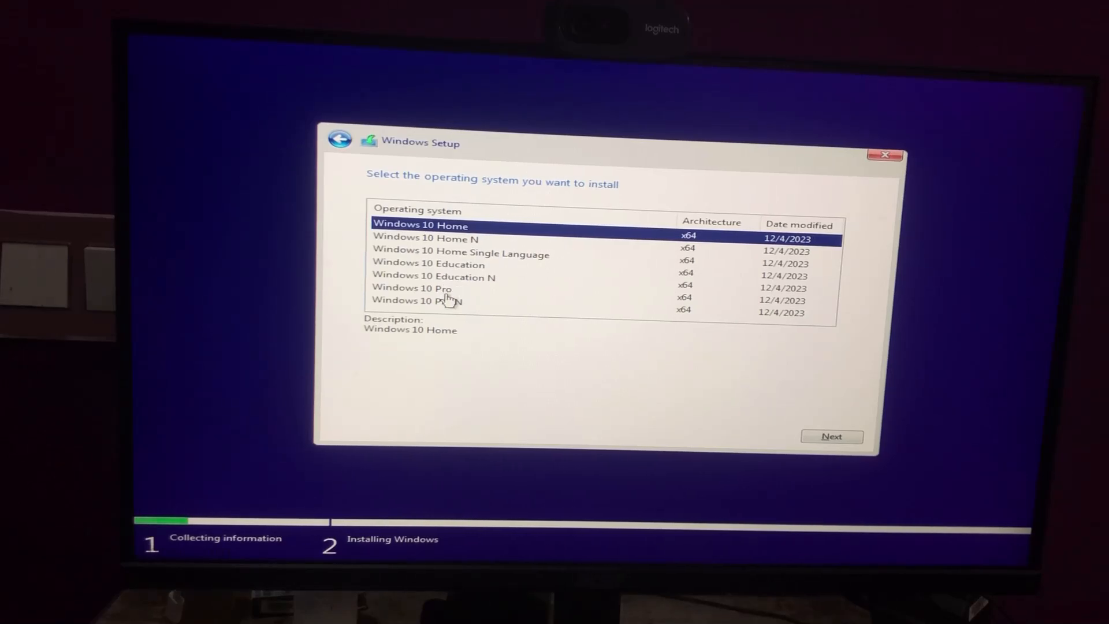
{"action": "left_click", "coordinate": [411, 289]}
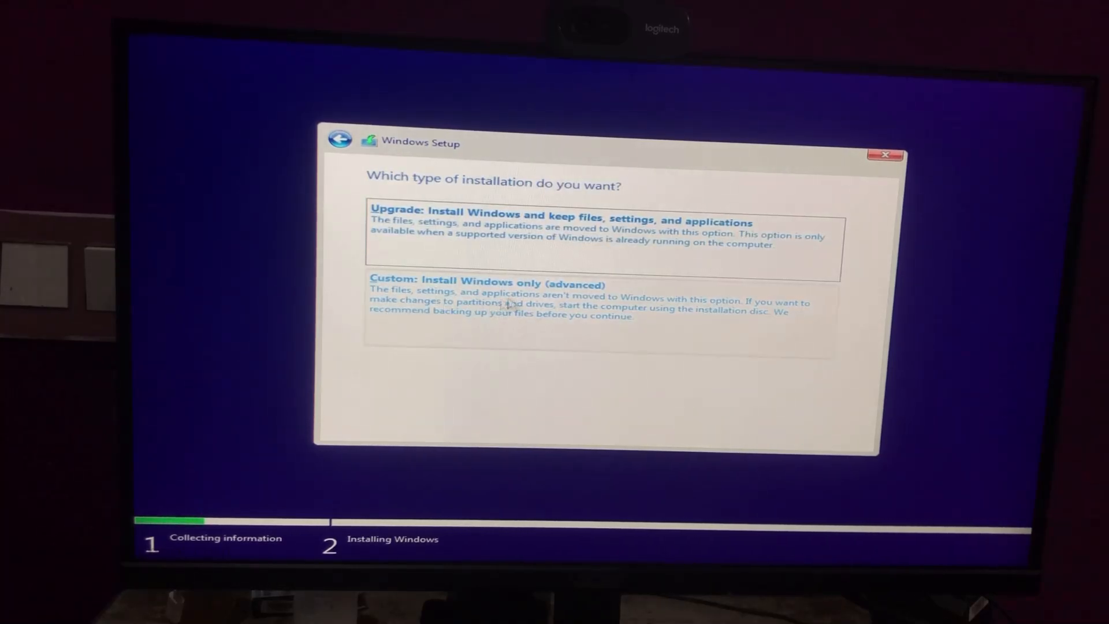
{"action": "left_click", "coordinate": [520, 303]}
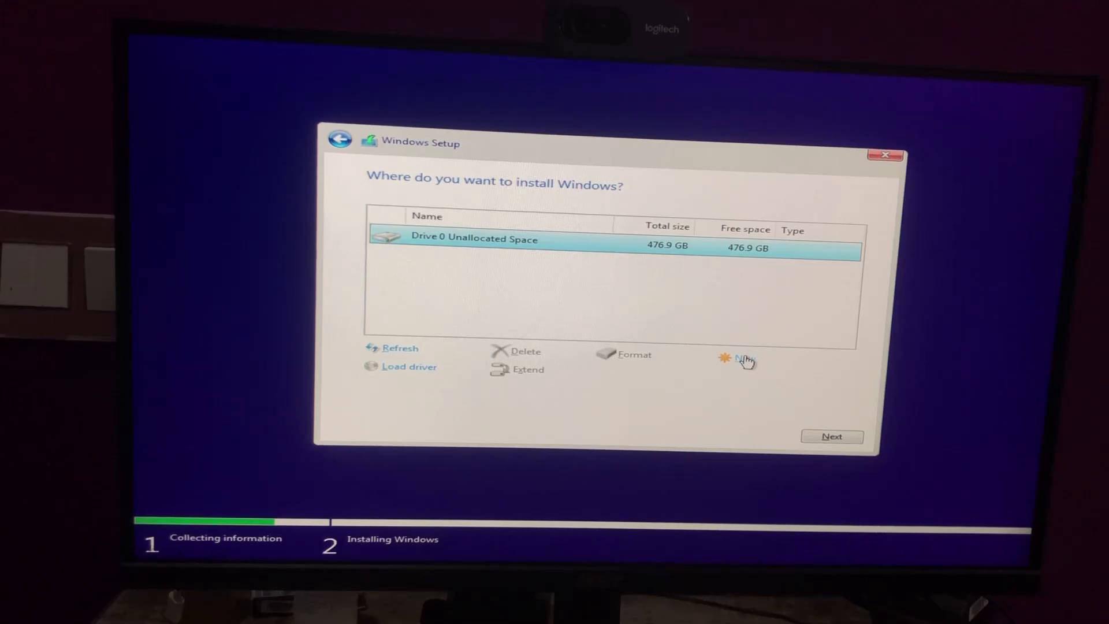
Step: Create a 488385 MB partition from Drive 0's unallocated space, accept the system partitions, and format Partition 2
{"action": "left_click", "coordinate": [744, 361]}
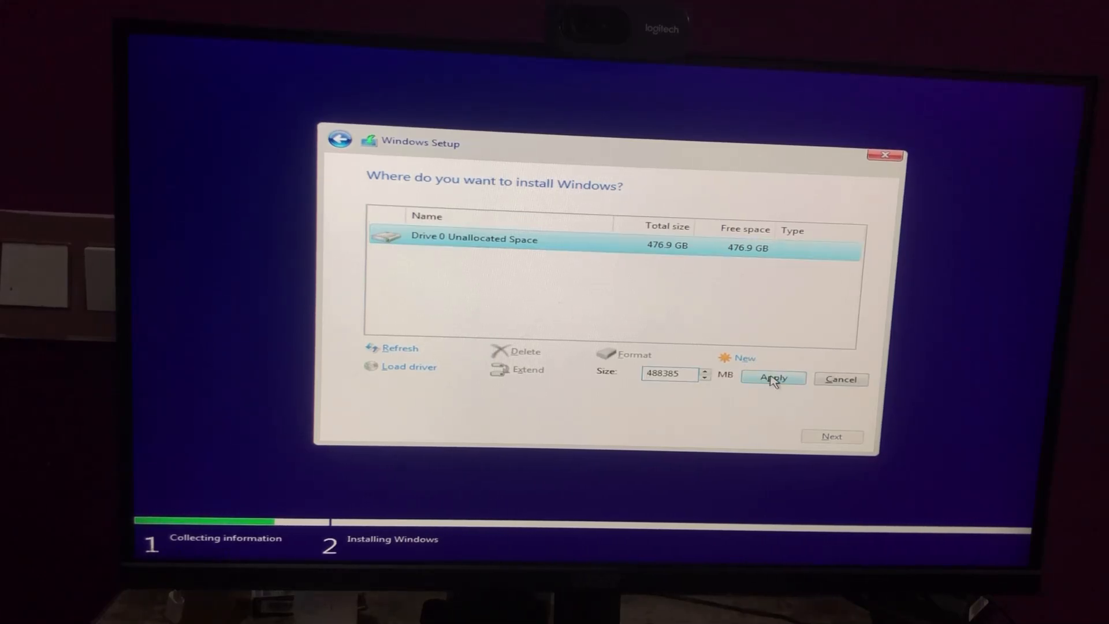
{"action": "left_click", "coordinate": [774, 378]}
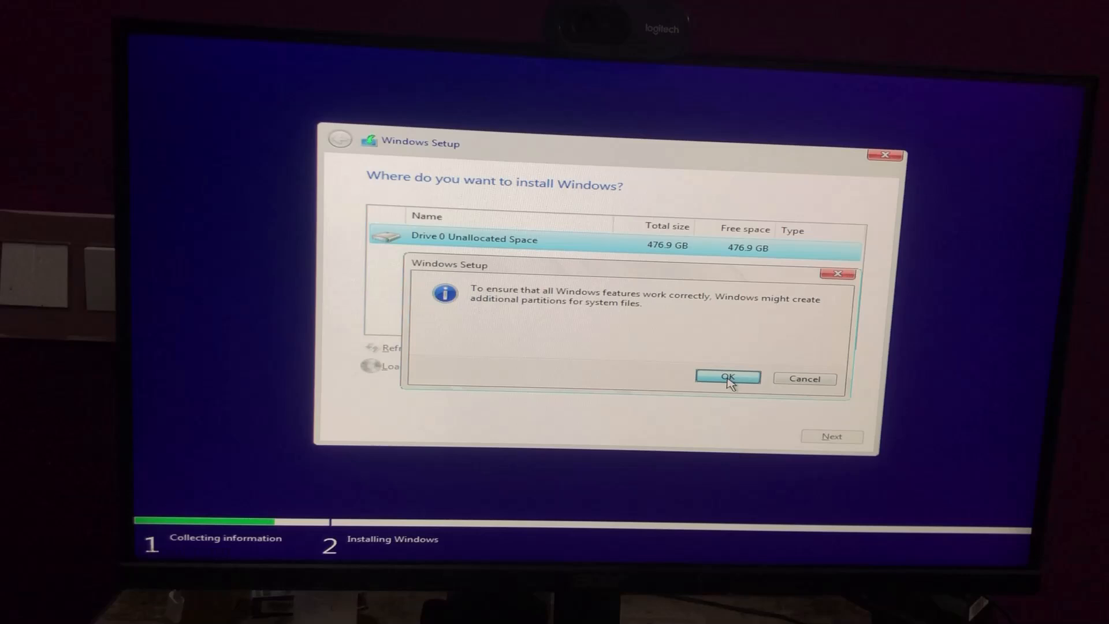
{"action": "left_click", "coordinate": [727, 378]}
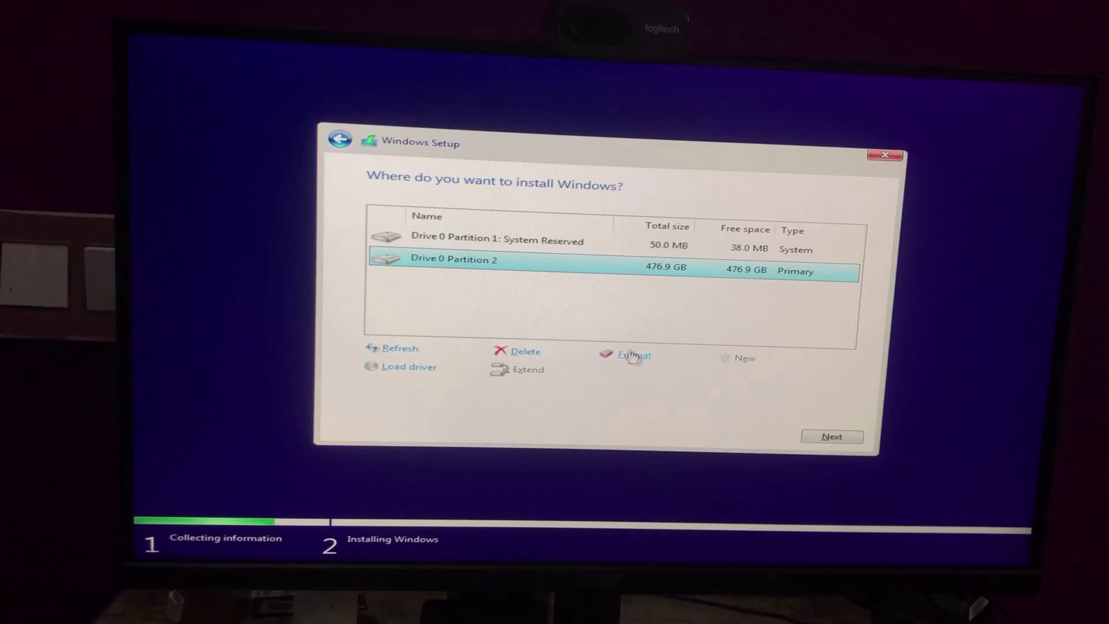
{"action": "left_click", "coordinate": [633, 355]}
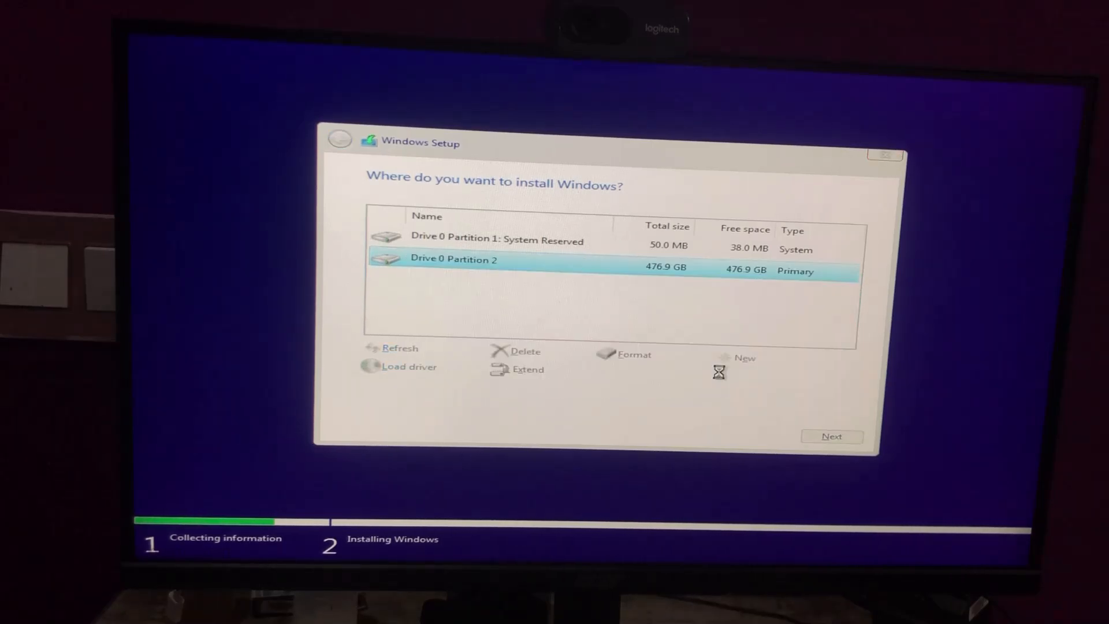